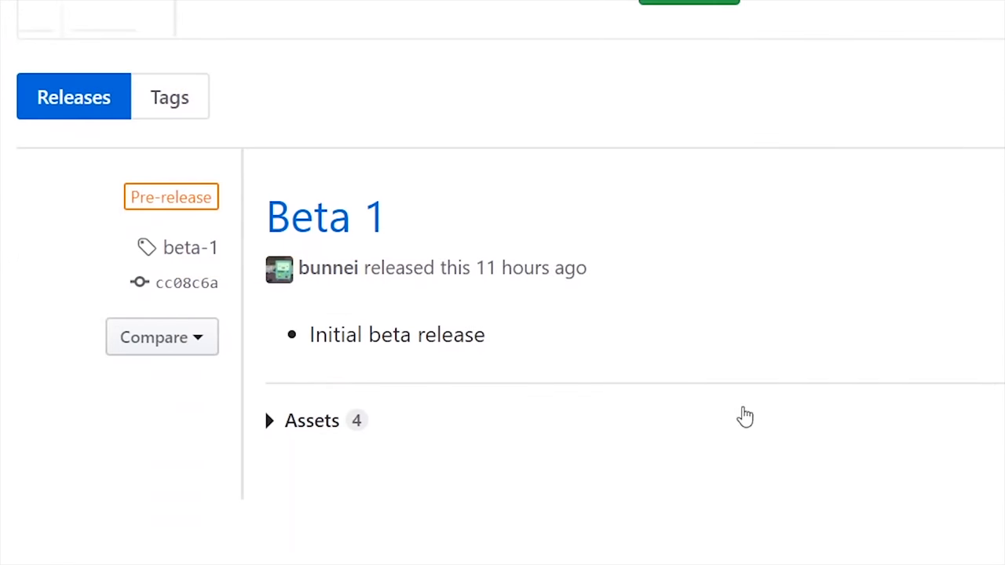
Expand the Beta 1 release assets to show app-release.apk and the other files.
click(269, 421)
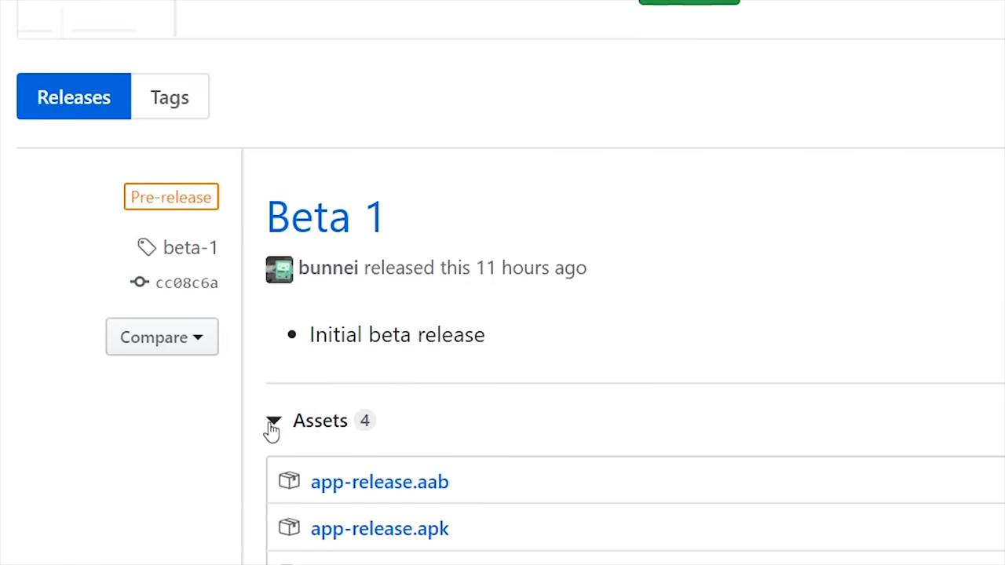
scroll(down, 3)
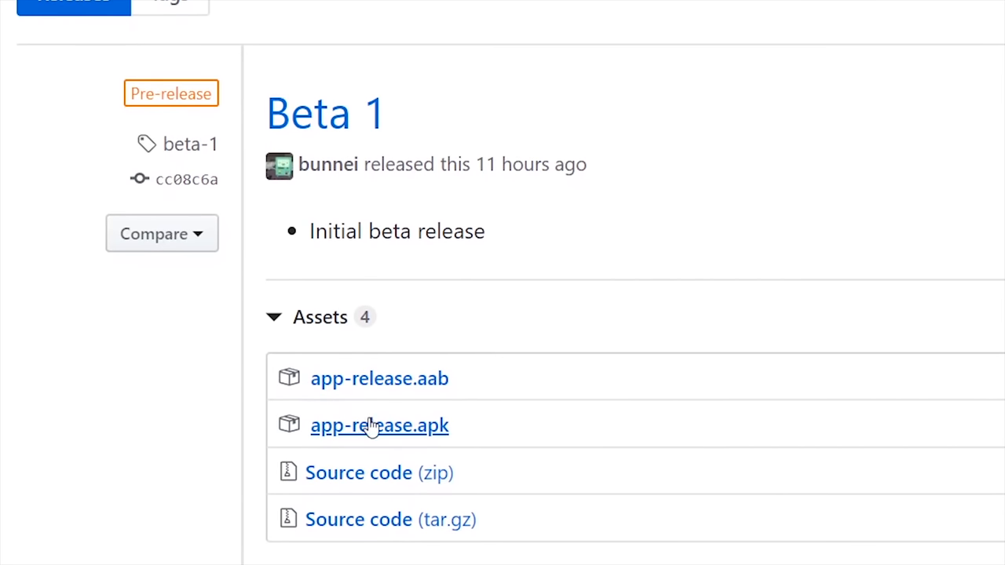
mouse_move(369, 443)
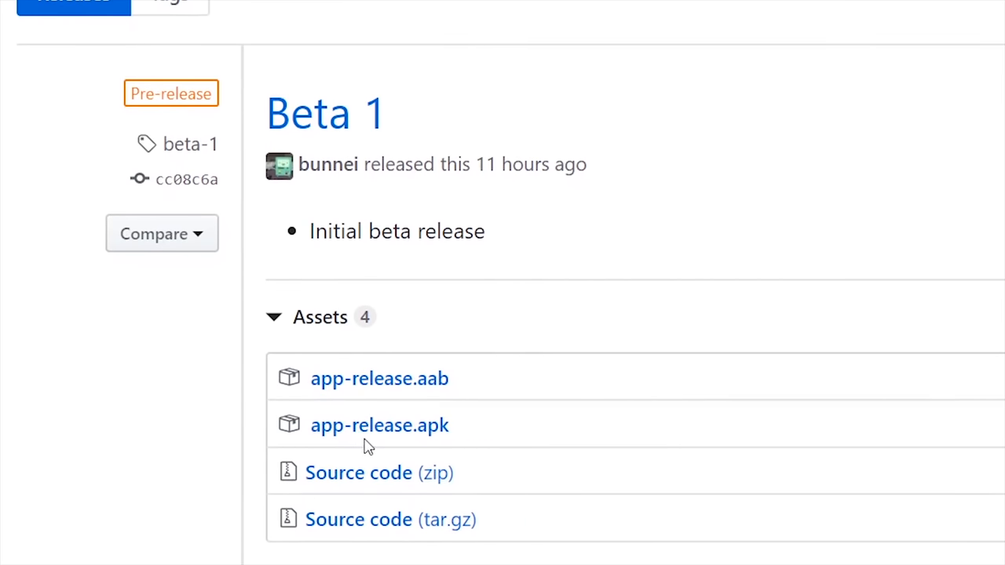
mouse_move(380, 424)
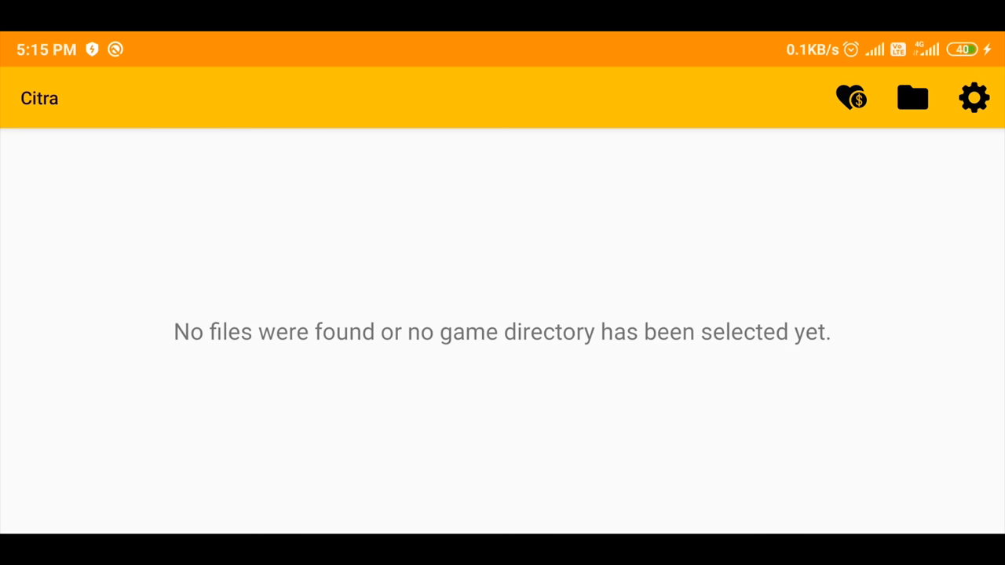
Choose the 3ds folder as Citra's game directory so the library lists the games.
click(912, 97)
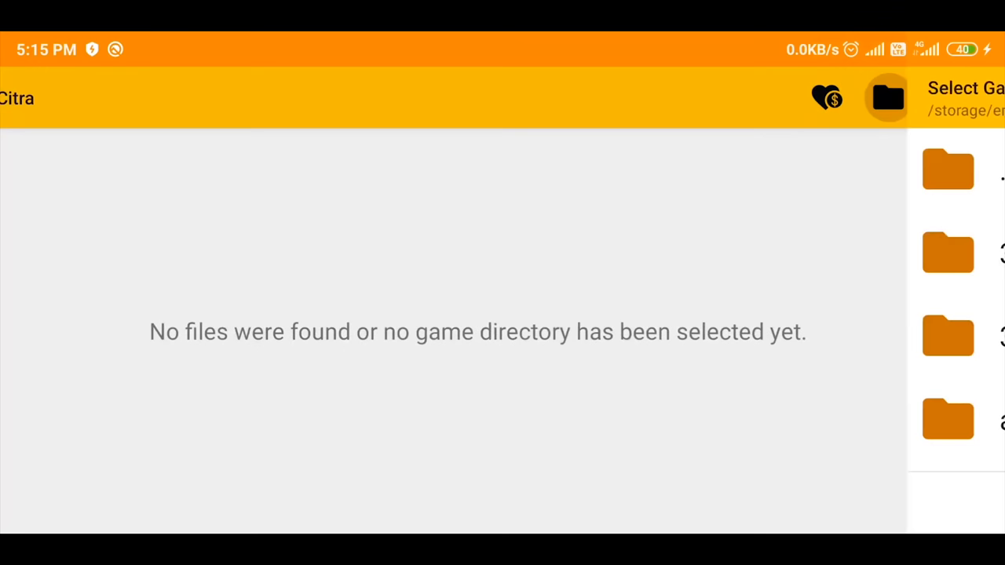
click(885, 97)
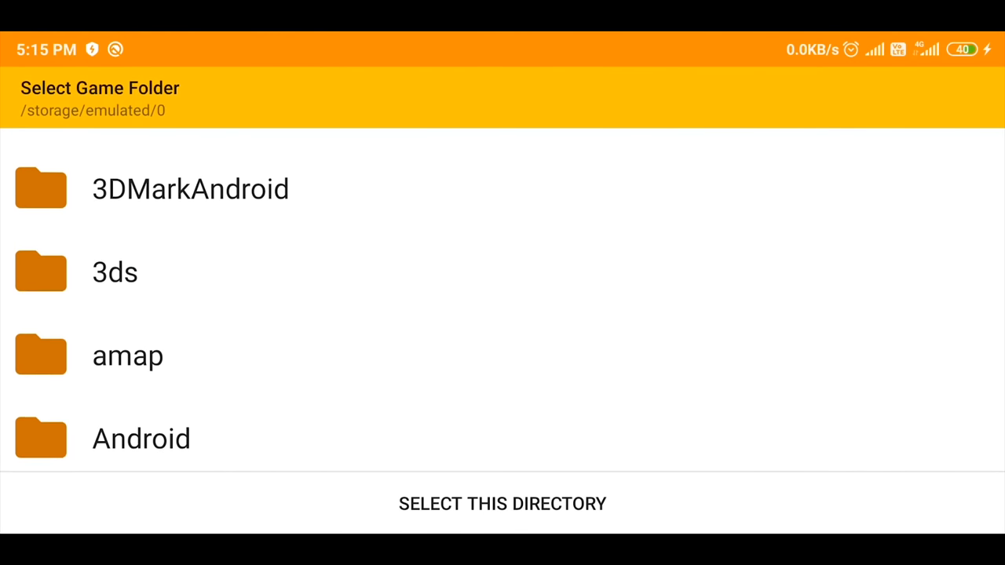
click(115, 273)
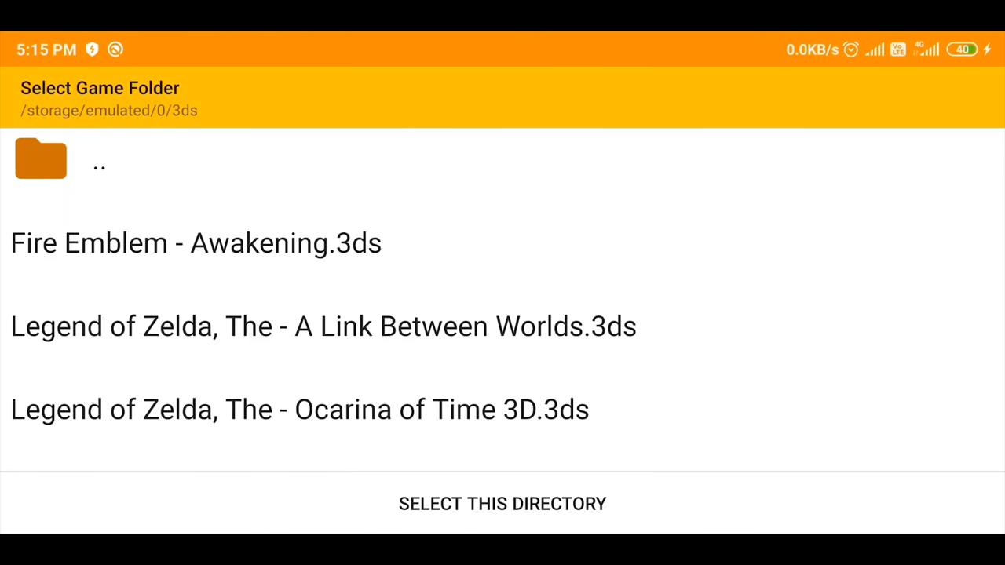
click(502, 502)
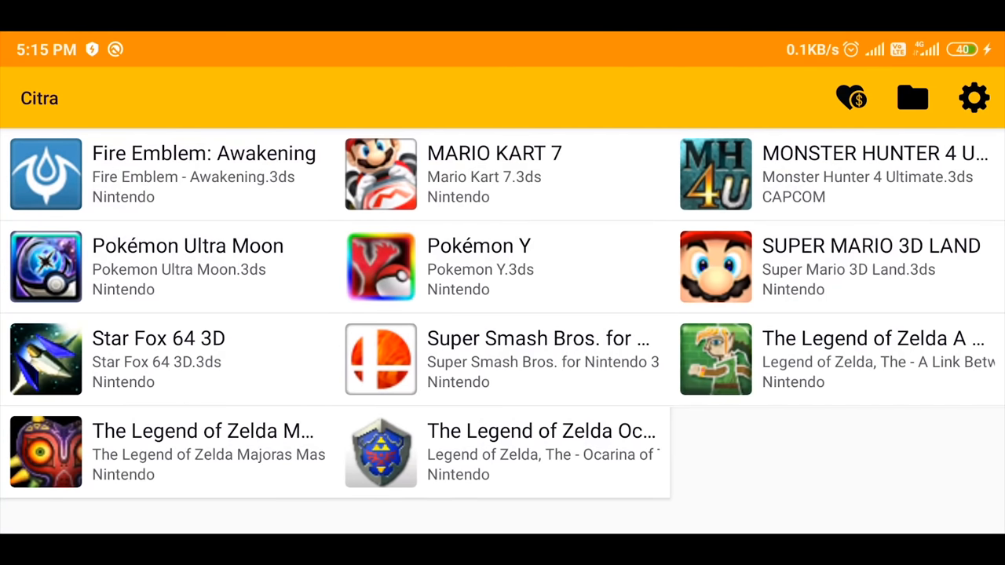
Review the 8Bitdo SN30 Pro button and axis mappings in the Gamepad settings.
click(973, 97)
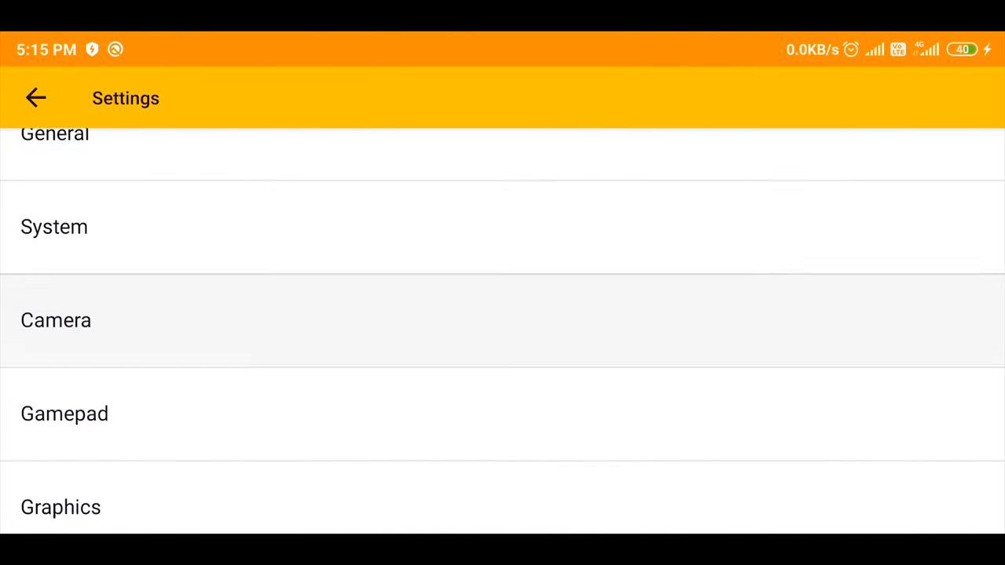
click(64, 413)
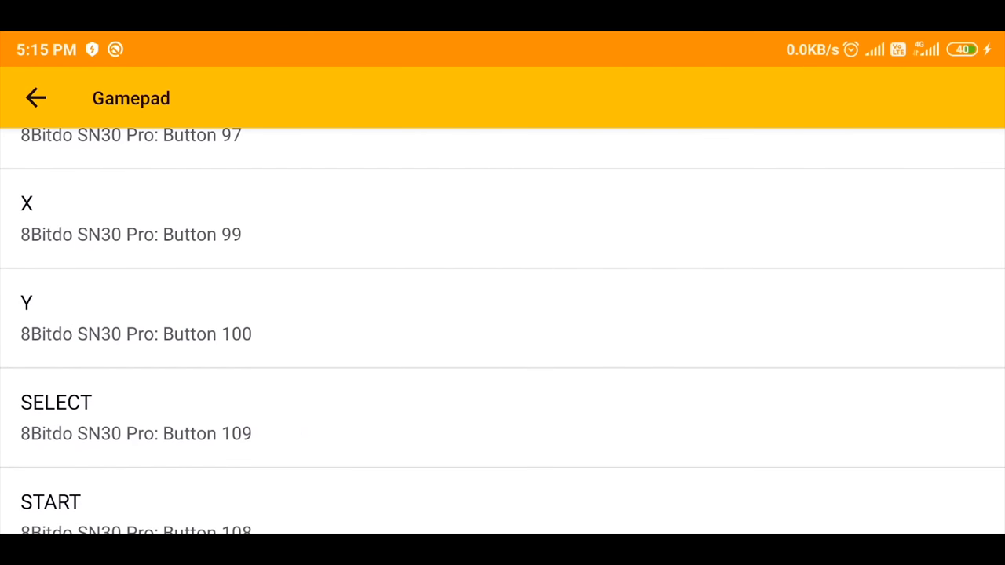
scroll(down, 3)
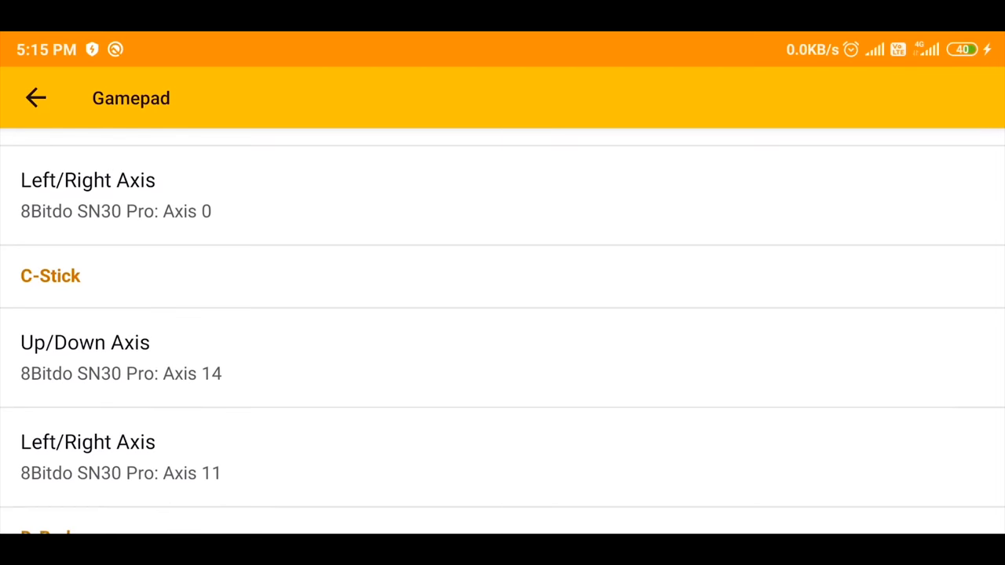
Return to the settings categories and go into the Graphics settings.
click(35, 98)
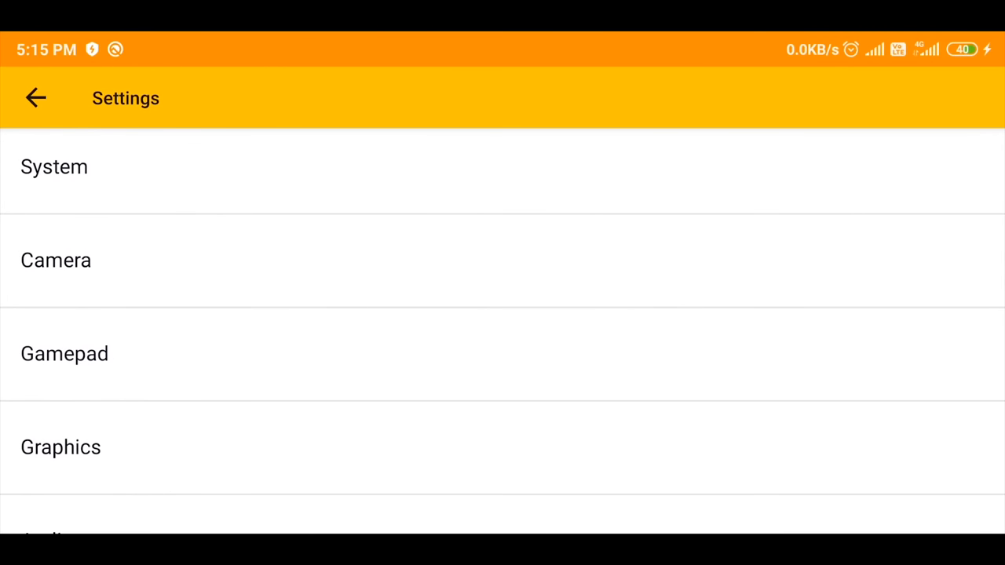
scroll(up, 3)
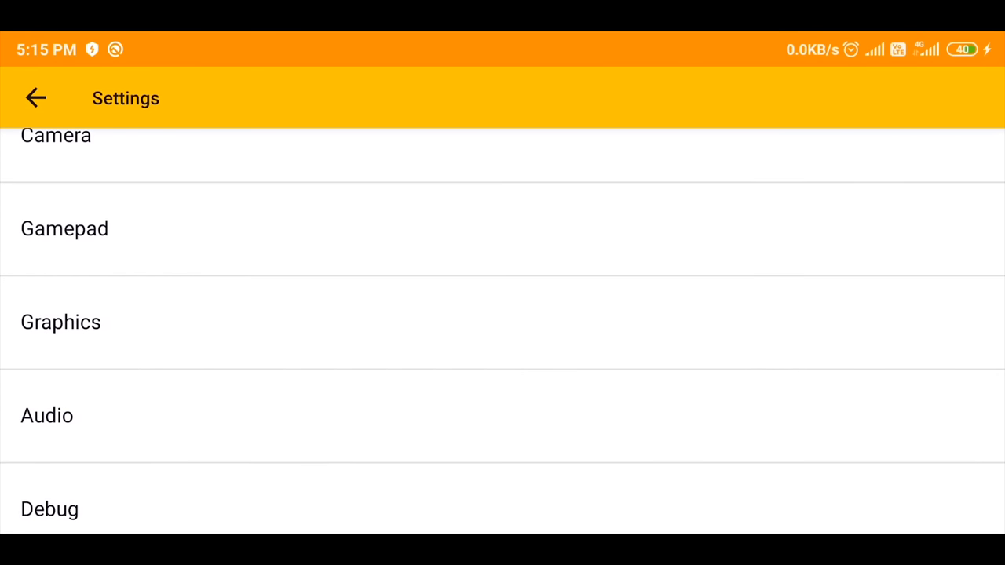
click(60, 322)
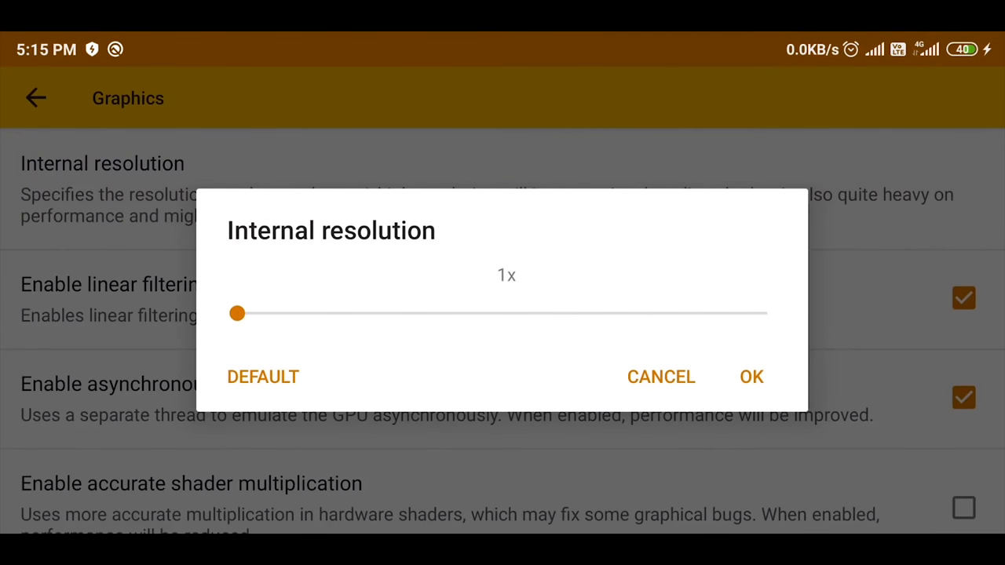
Set the internal resolution to 2x (via 3x) and return to the settings categories.
drag(239, 314, 590, 314)
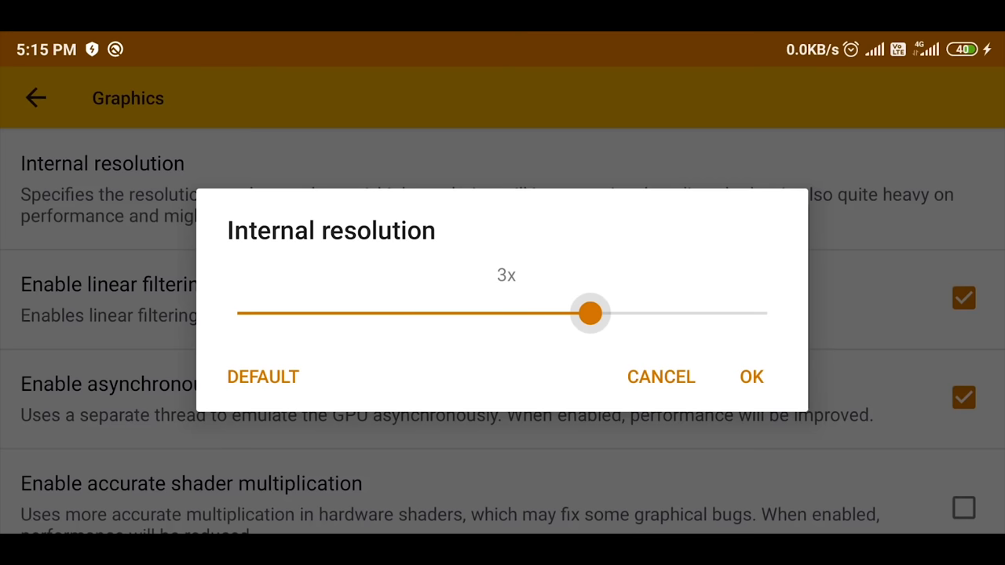
drag(590, 314, 414, 314)
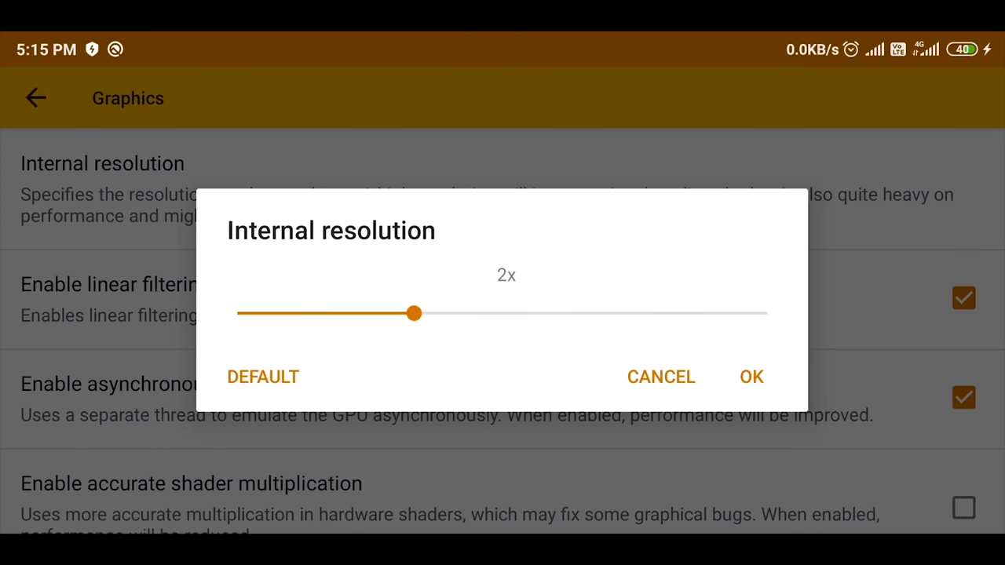
click(751, 377)
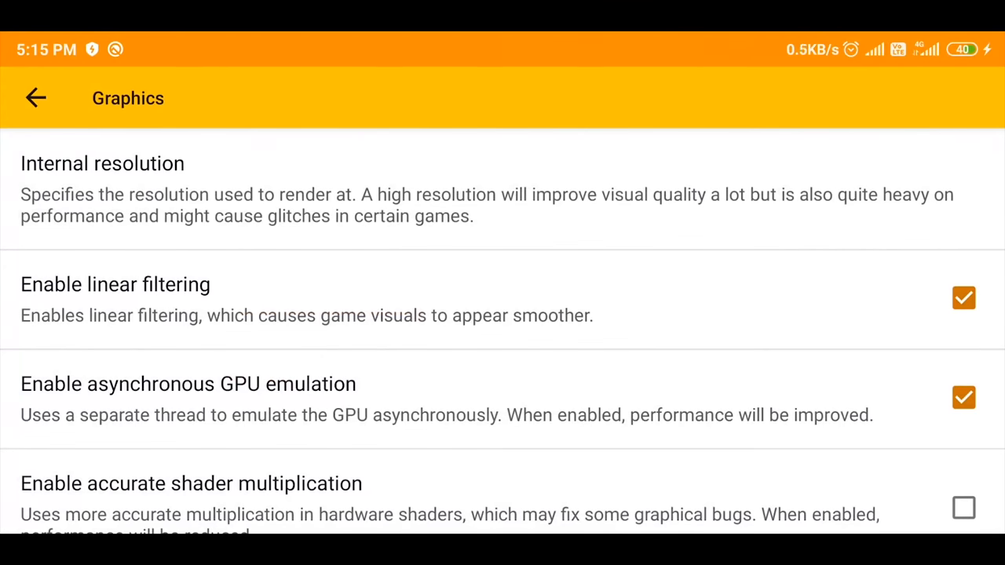
click(35, 97)
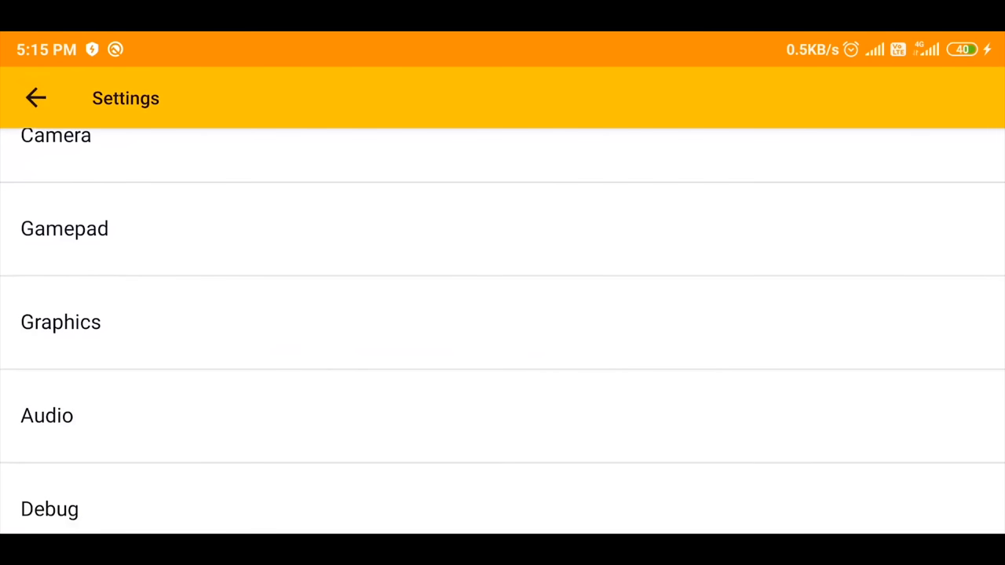
click(51, 509)
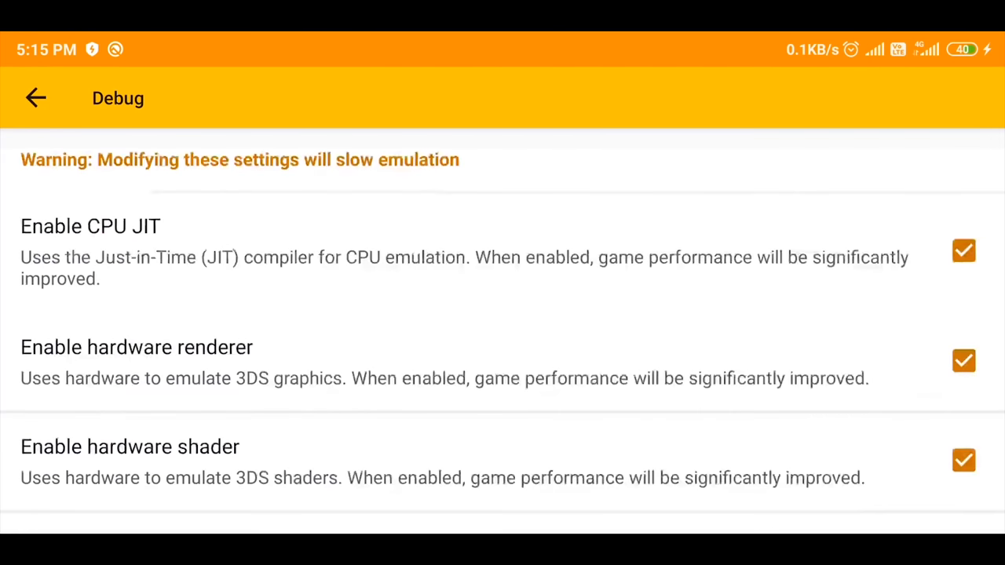
scroll(up, 3)
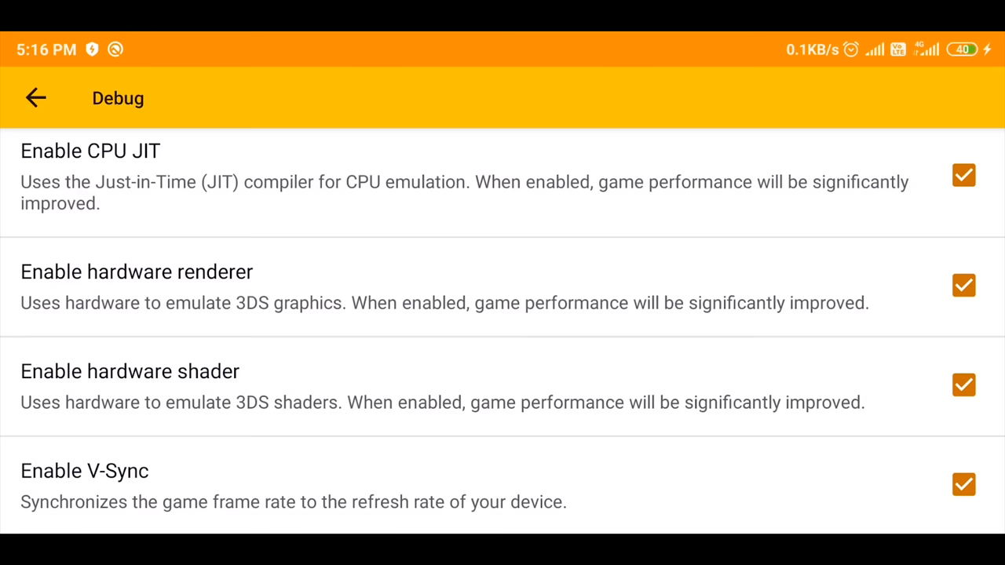
click(964, 286)
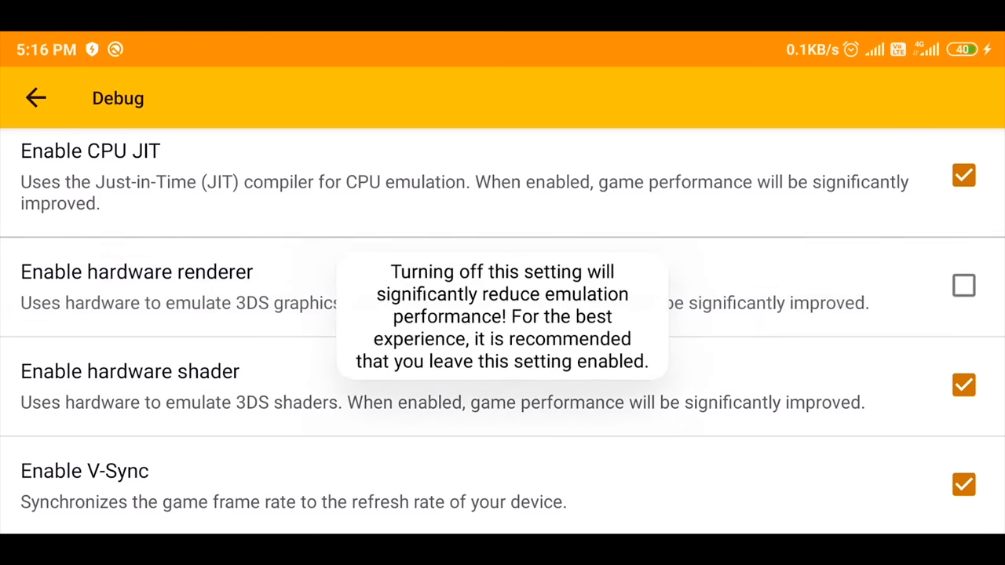
click(964, 286)
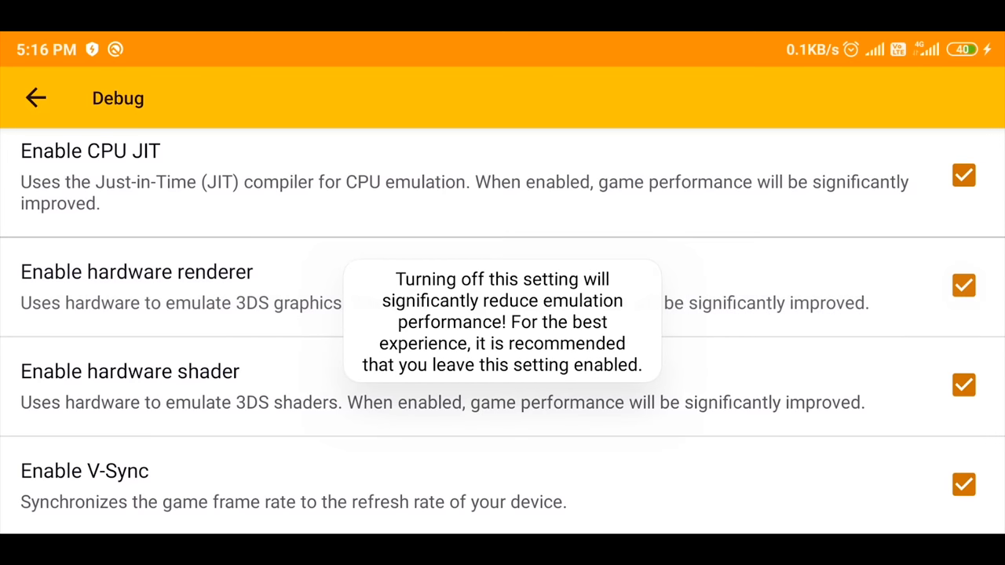
click(964, 384)
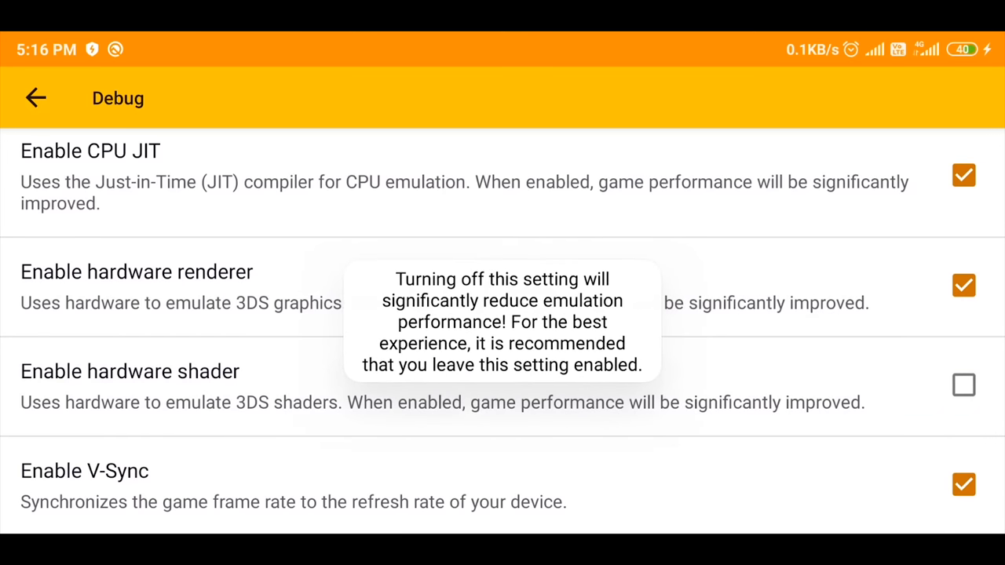
click(964, 285)
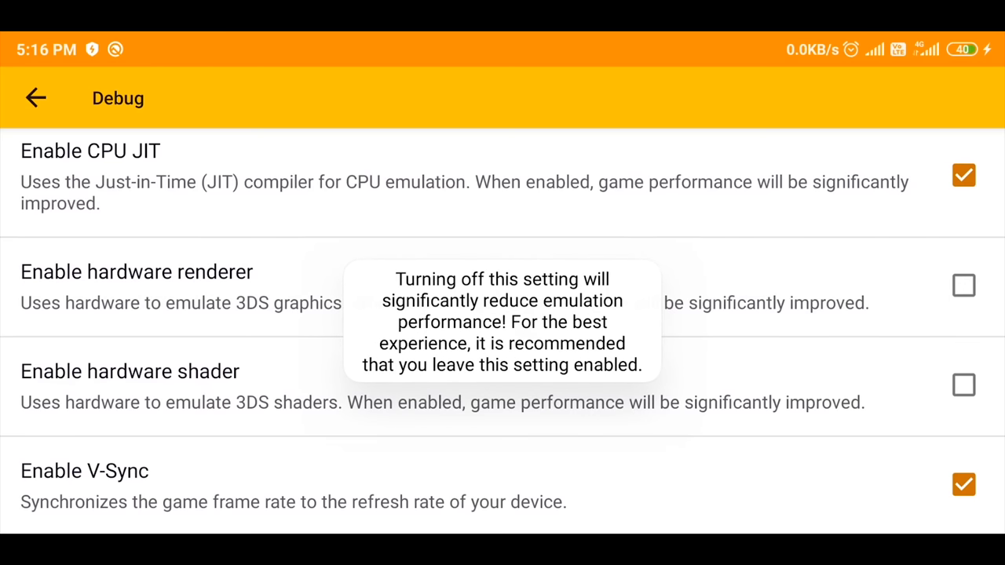
click(964, 286)
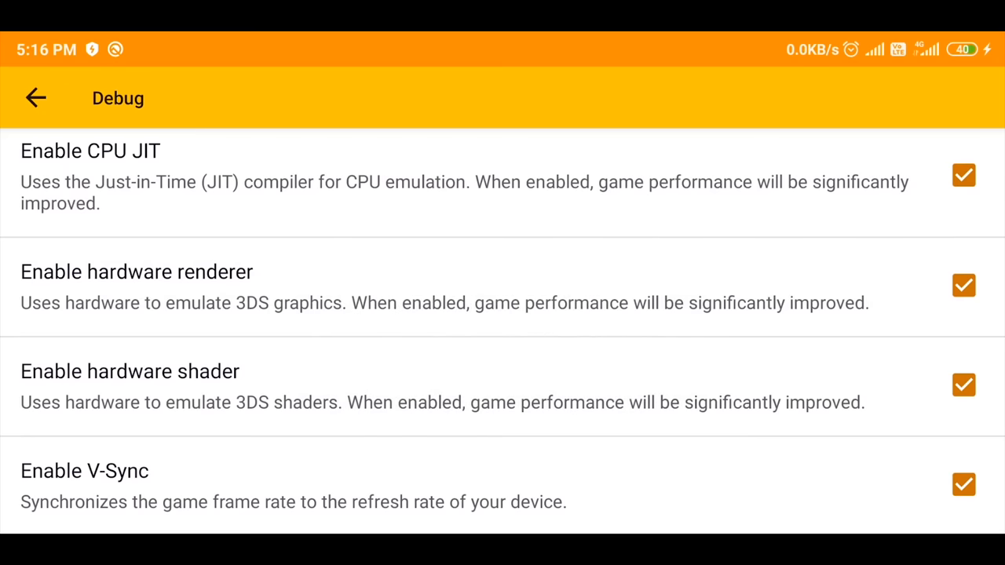
click(34, 98)
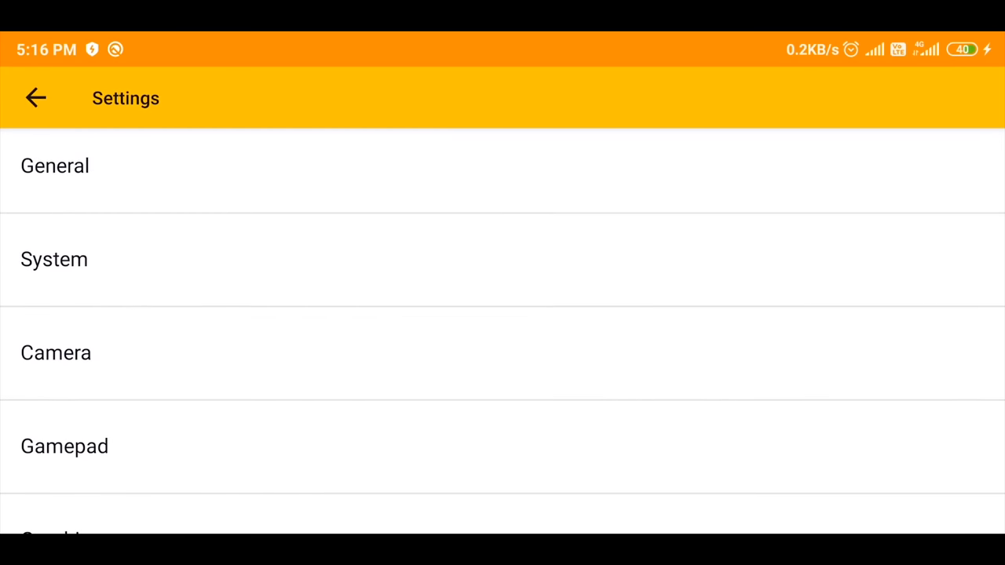
View the Premium page, then exit Settings so they are saved and the library shows.
scroll(down, 3)
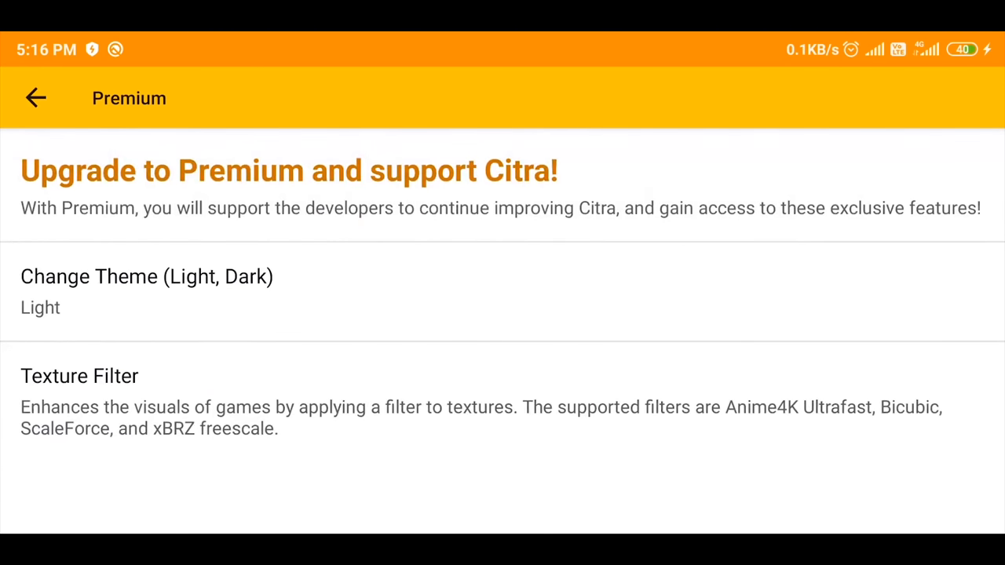
click(34, 98)
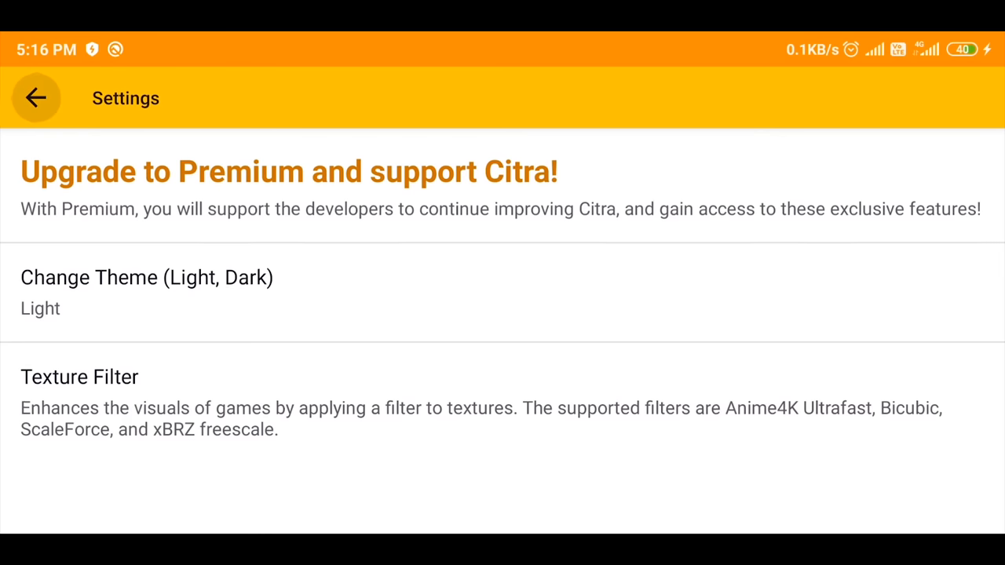
click(36, 98)
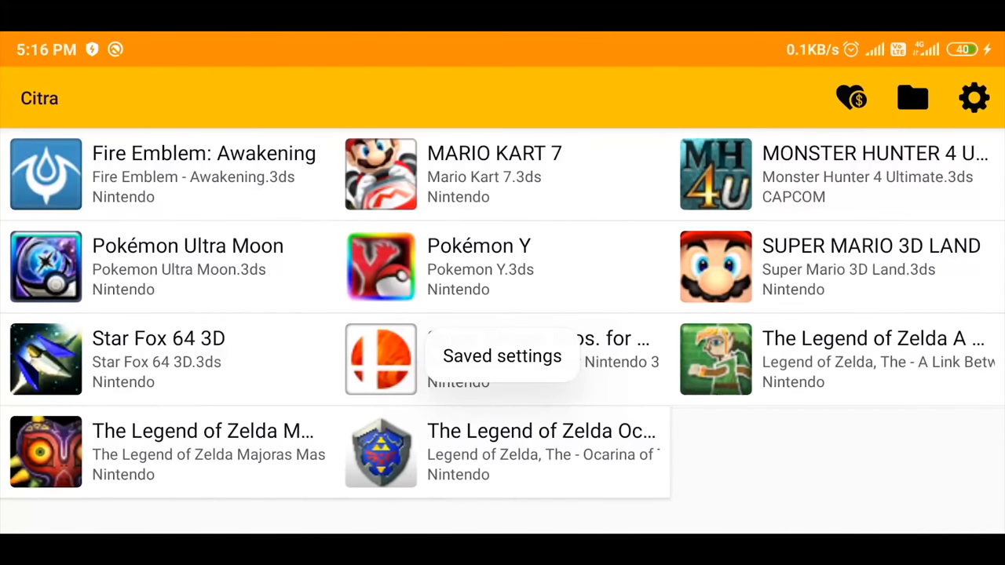